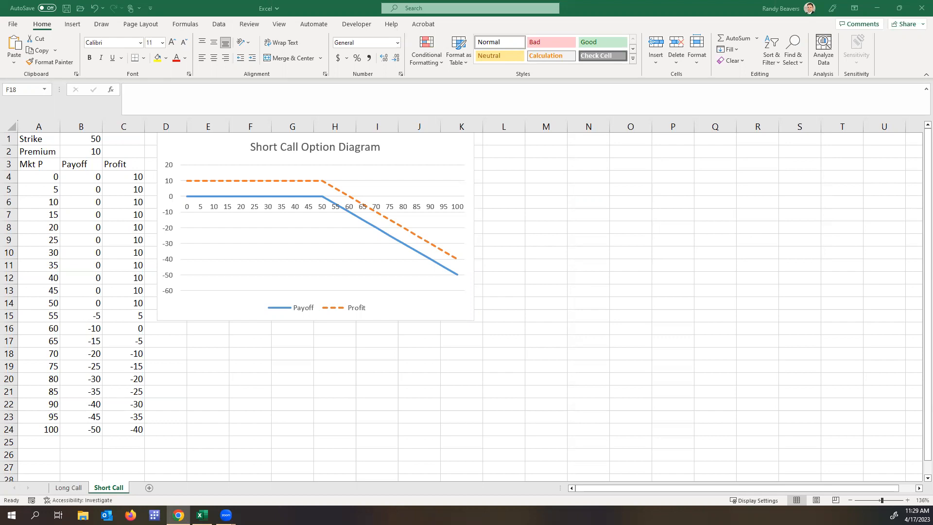
pyautogui.moveTo(97, 191)
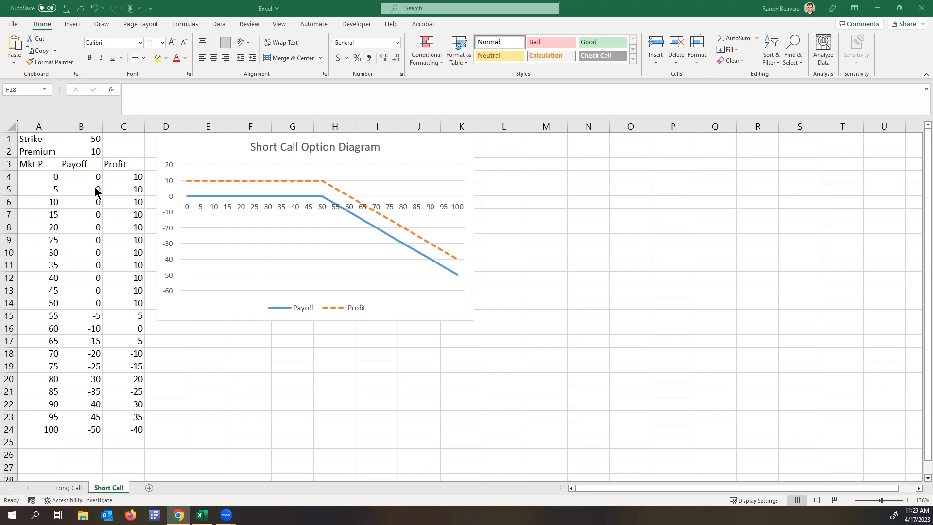
# - Inspect the Short Call payoff formula and the C4 profit formula
pyautogui.click(250, 352)
pyautogui.write('=-MAX(0,A4-$B$1)')
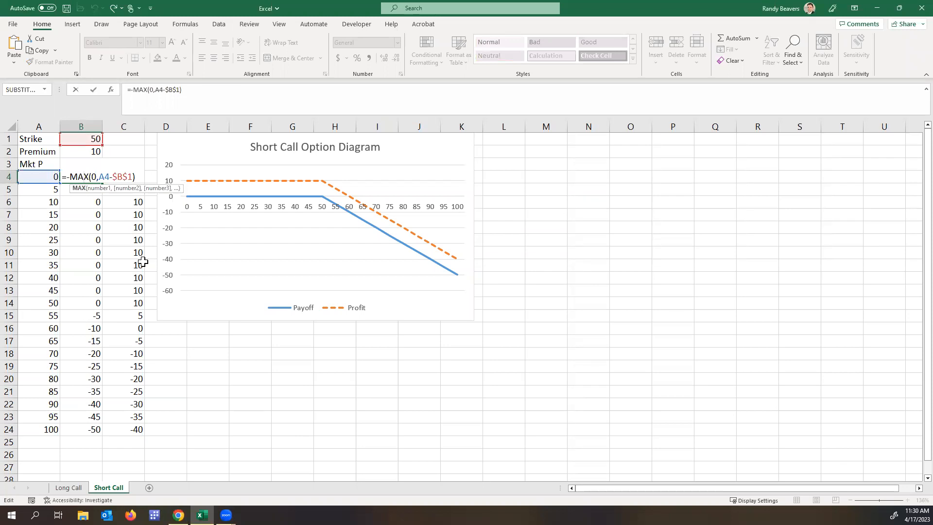
pyautogui.press('Return')
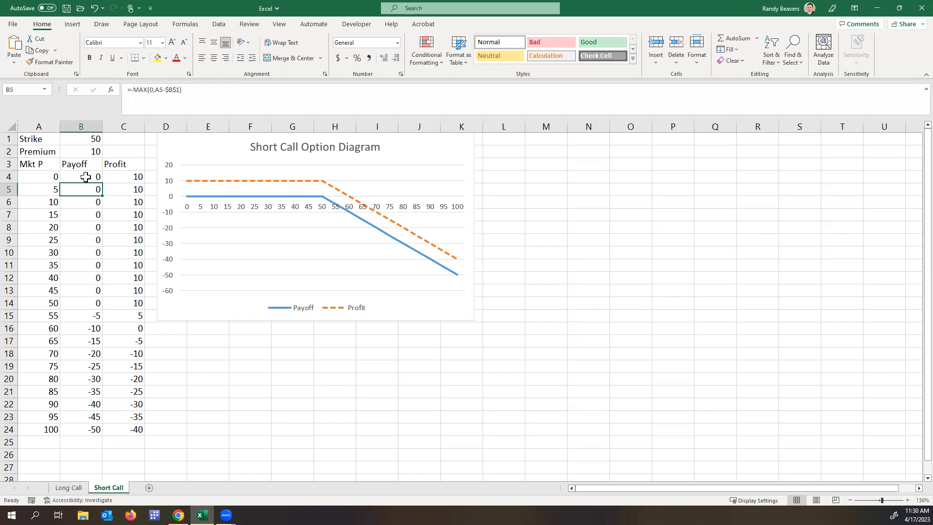
pyautogui.moveTo(128, 173)
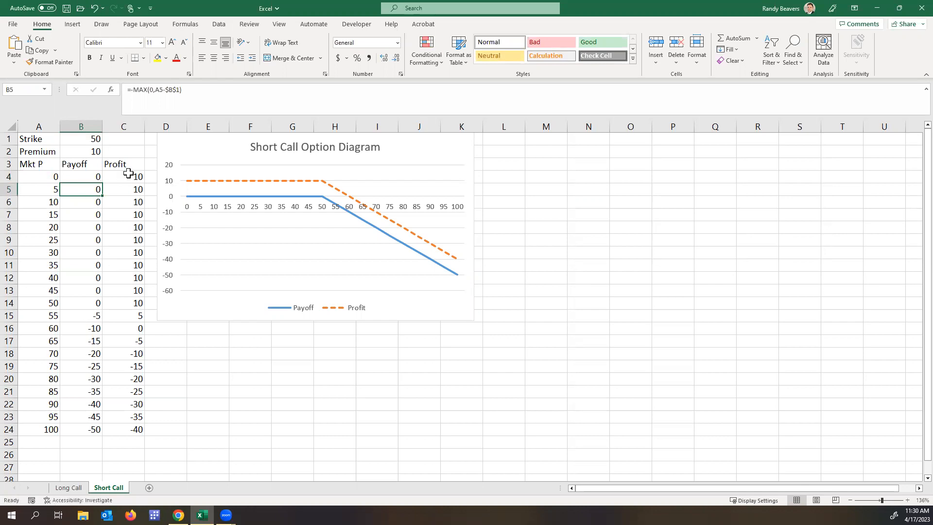
pyautogui.click(123, 177)
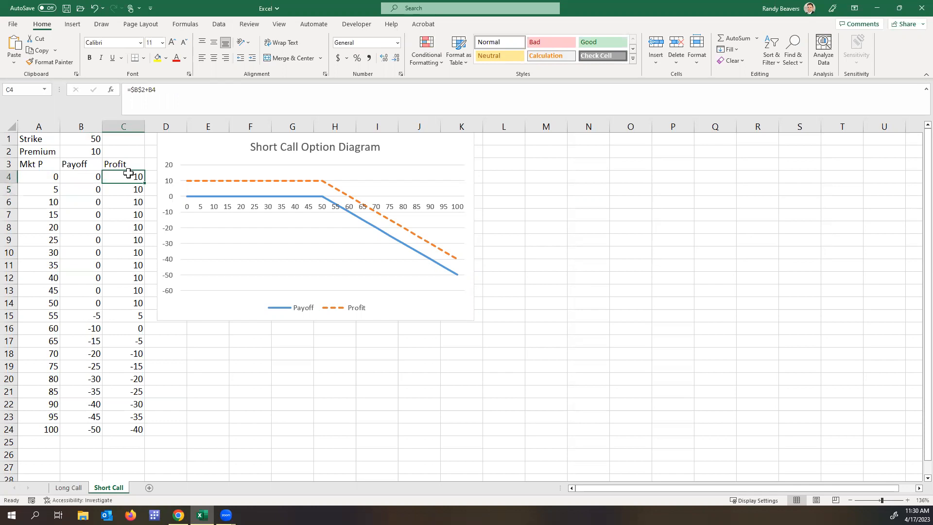
pyautogui.doubleClick(123, 177)
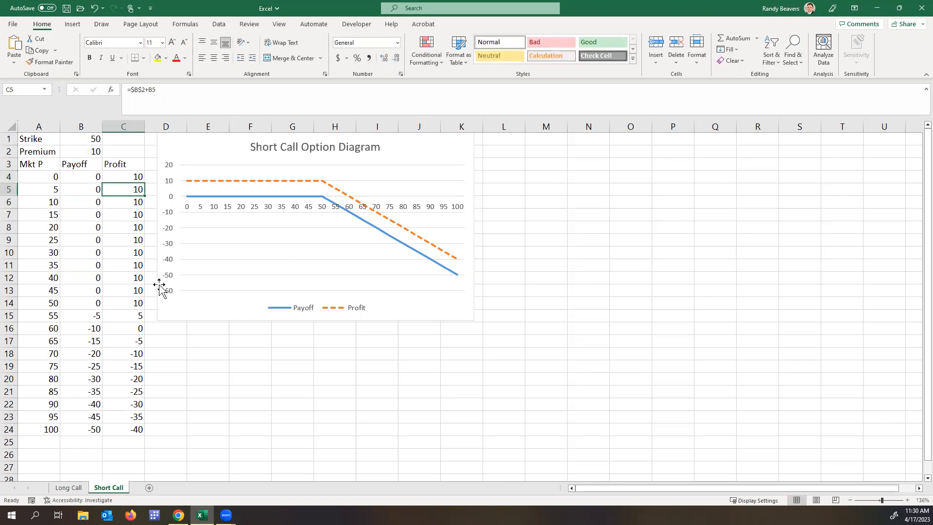
# - Check the profit formulas in C15–C19, then add a new blank worksheet
pyautogui.click(124, 315)
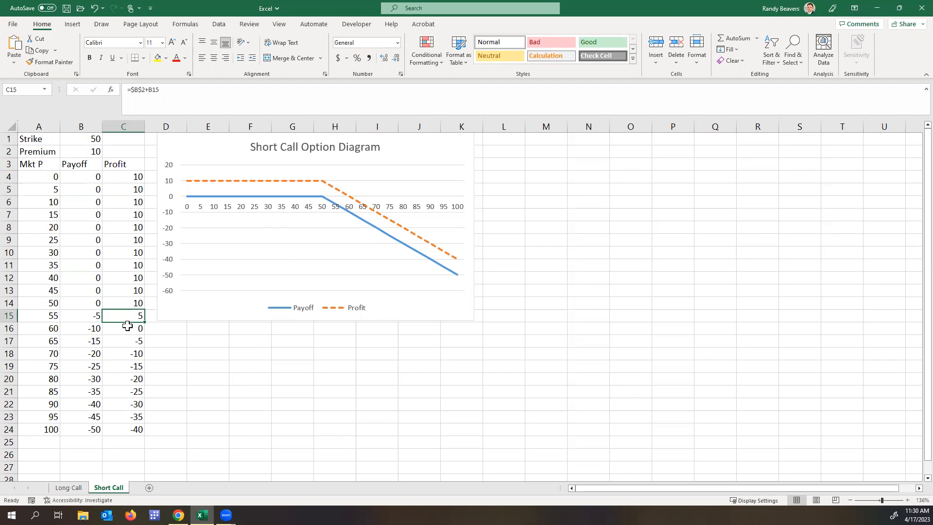
pyautogui.click(124, 328)
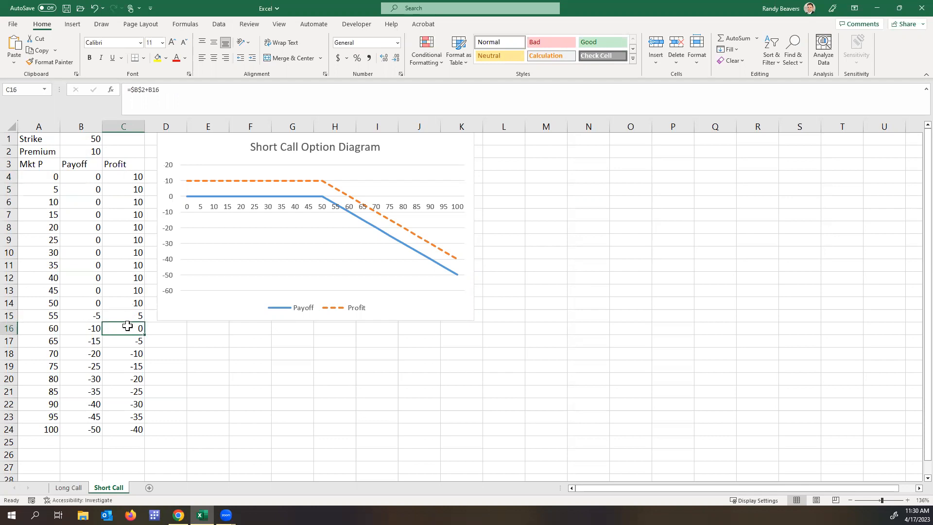
pyautogui.click(123, 353)
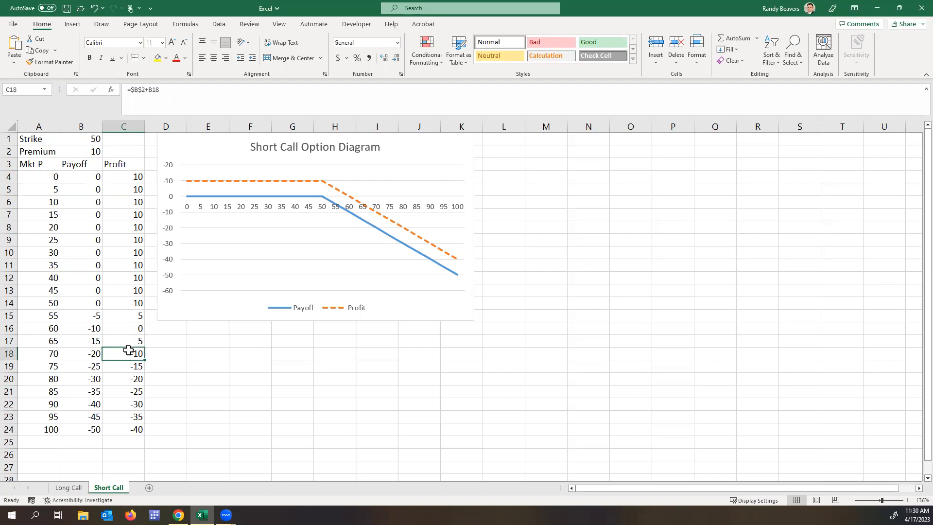
pyautogui.click(124, 366)
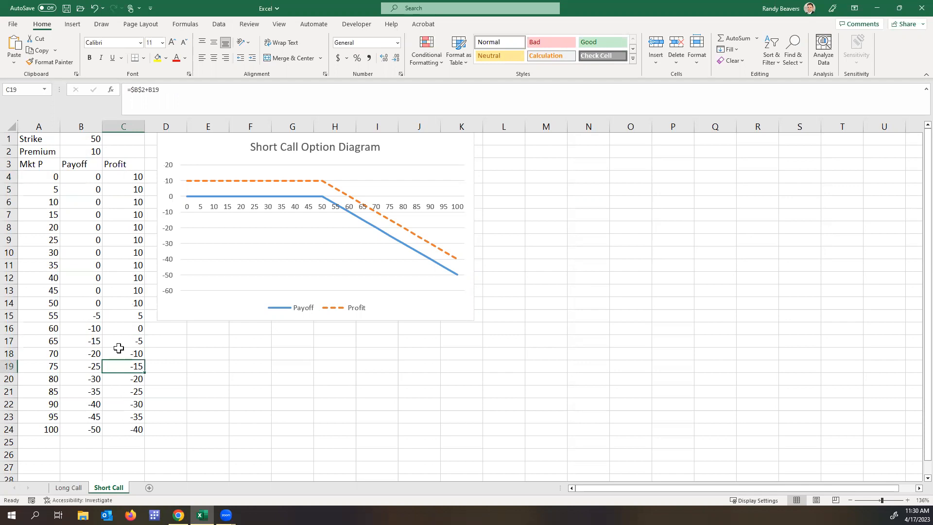
pyautogui.click(38, 138)
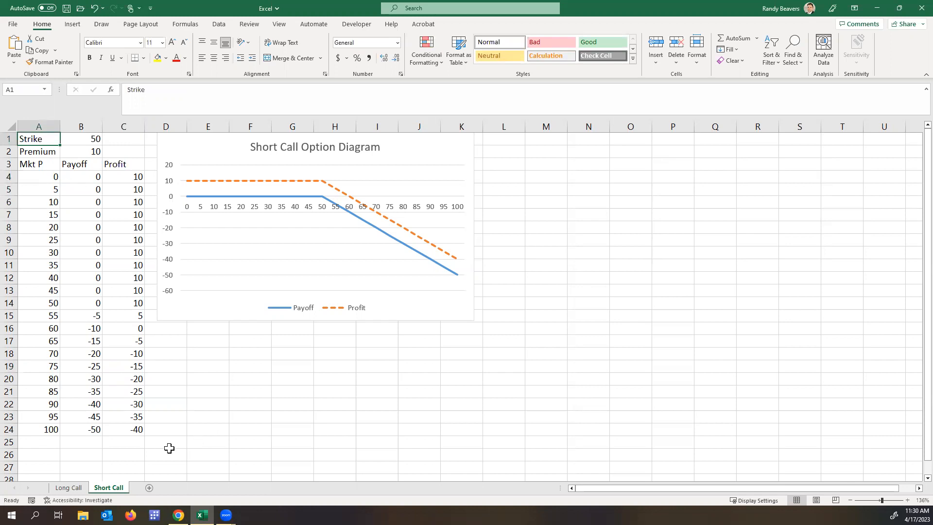
pyautogui.moveTo(175, 458)
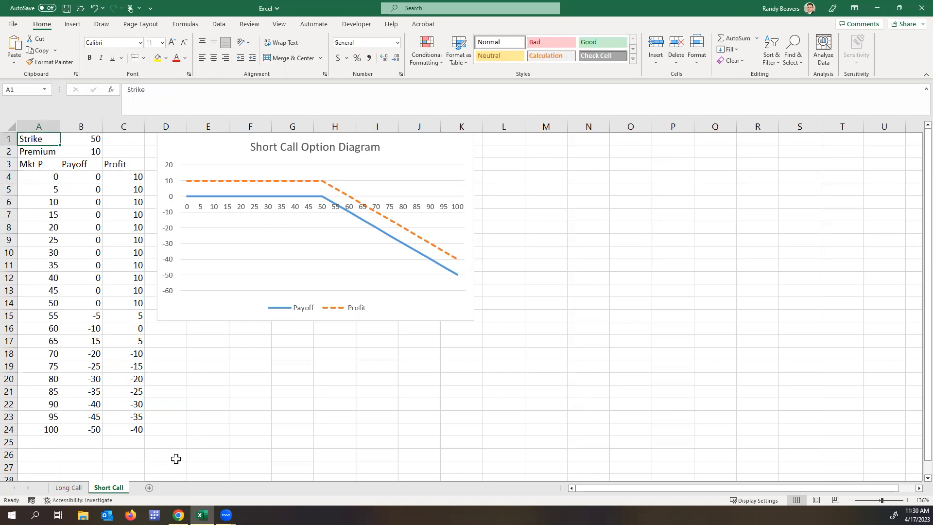
pyautogui.click(148, 487)
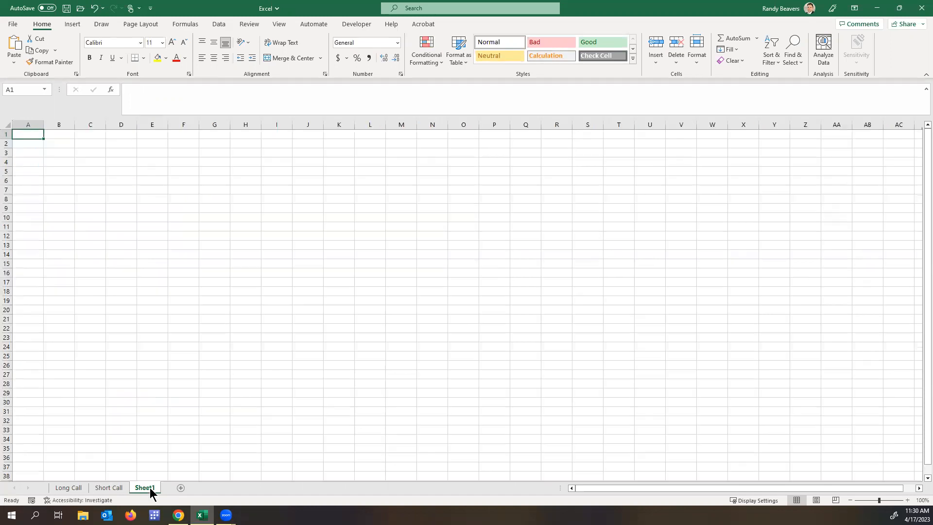
pyautogui.moveTo(249, 24)
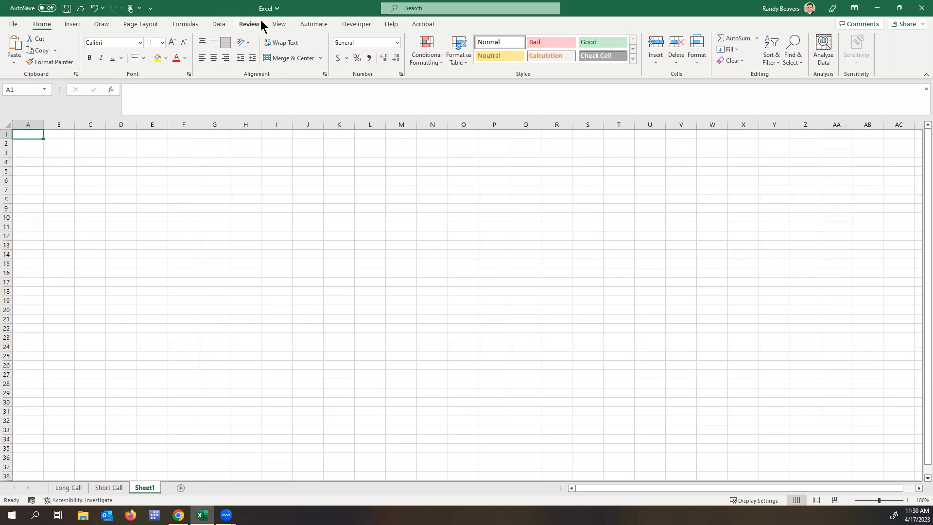
# - Zoom in and enter Strike 50 and Premium 10 in A1:B2
pyautogui.click(278, 24)
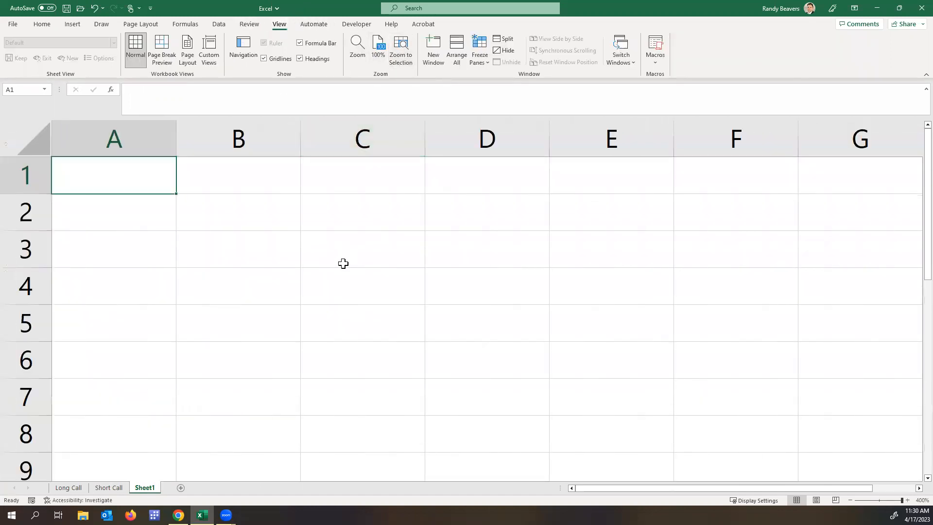
pyautogui.click(108, 487)
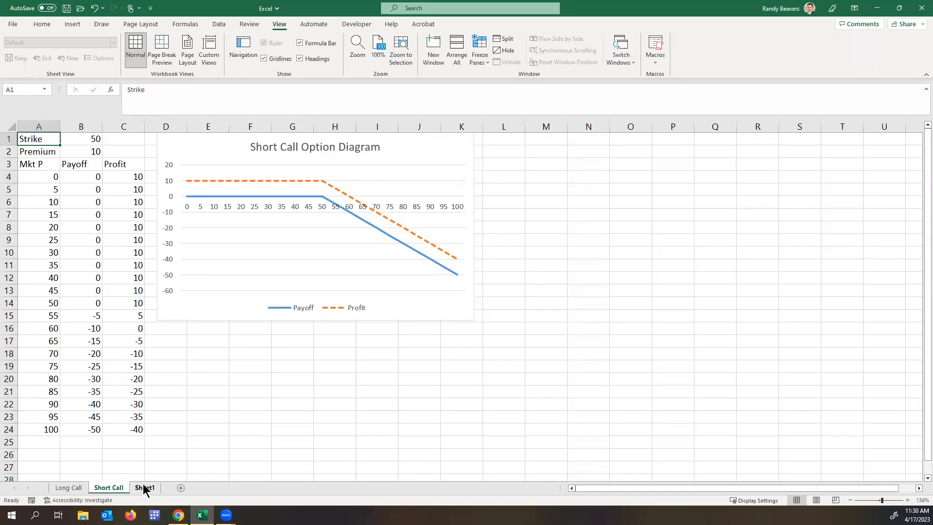
pyautogui.click(143, 487)
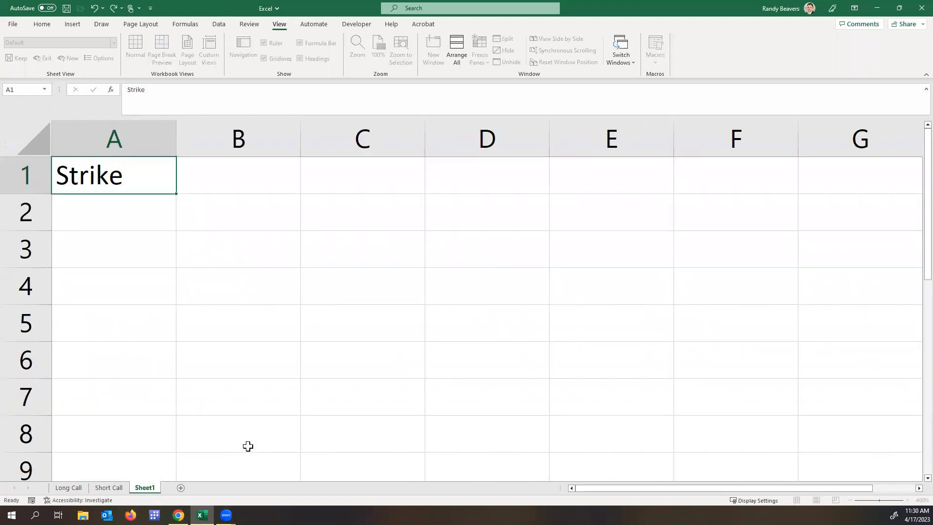
pyautogui.write('Premium')
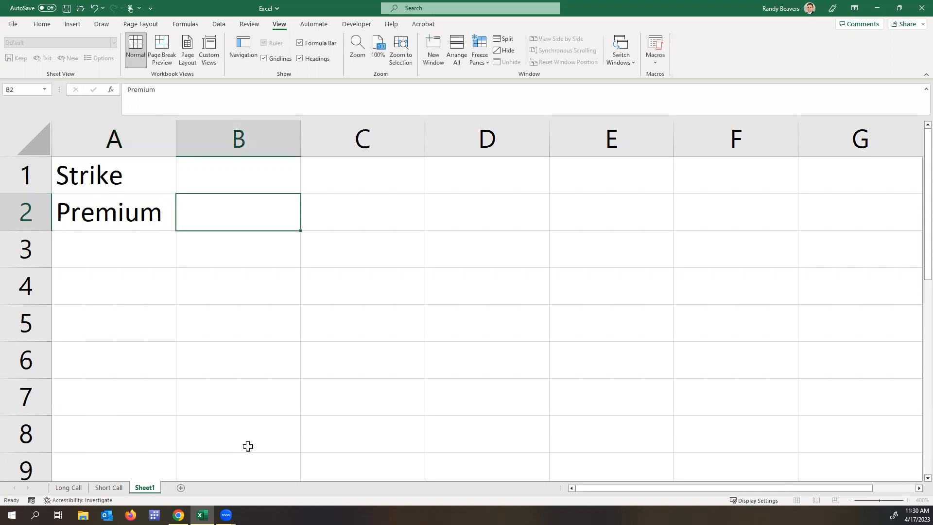
pyautogui.write('10')
pyautogui.click(238, 175)
pyautogui.write('50')
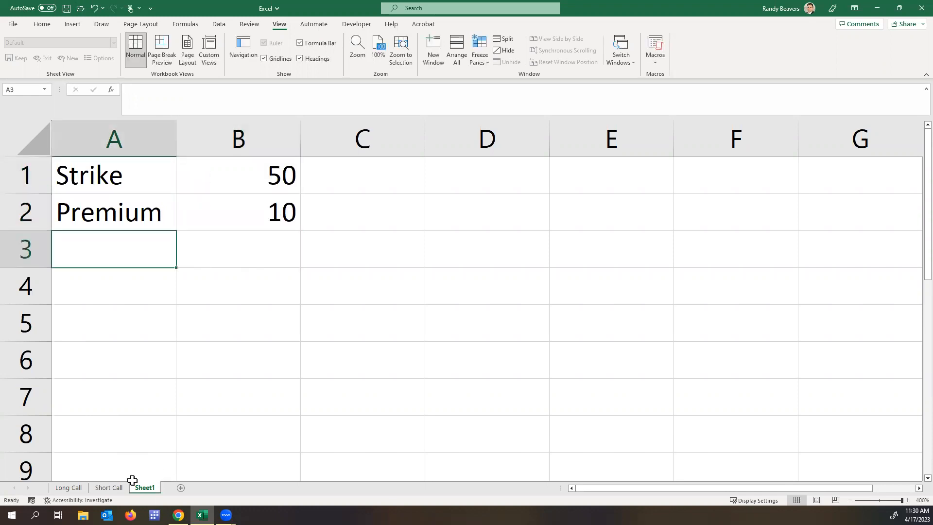
pyautogui.click(108, 486)
pyautogui.write('Mk')
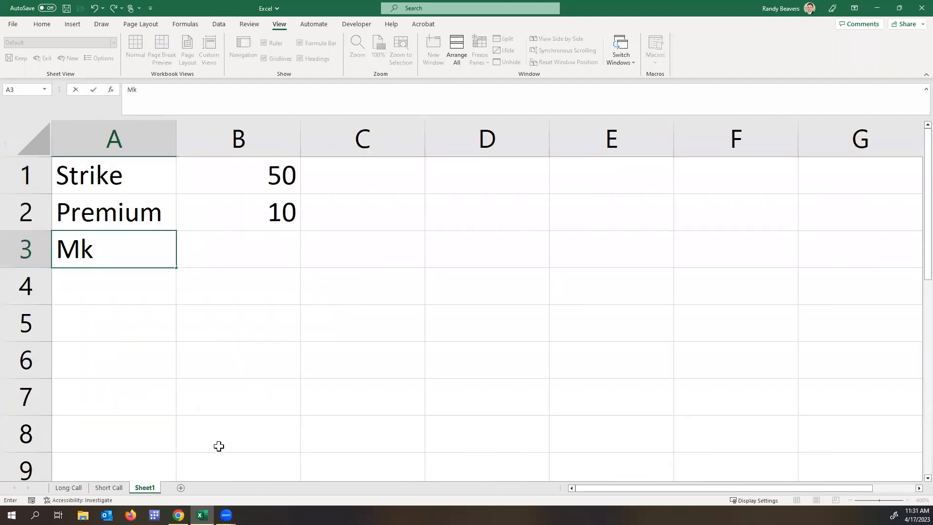
# - Add the Payoff header and market prices 0 to 100 down column A
pyautogui.write('payoff')
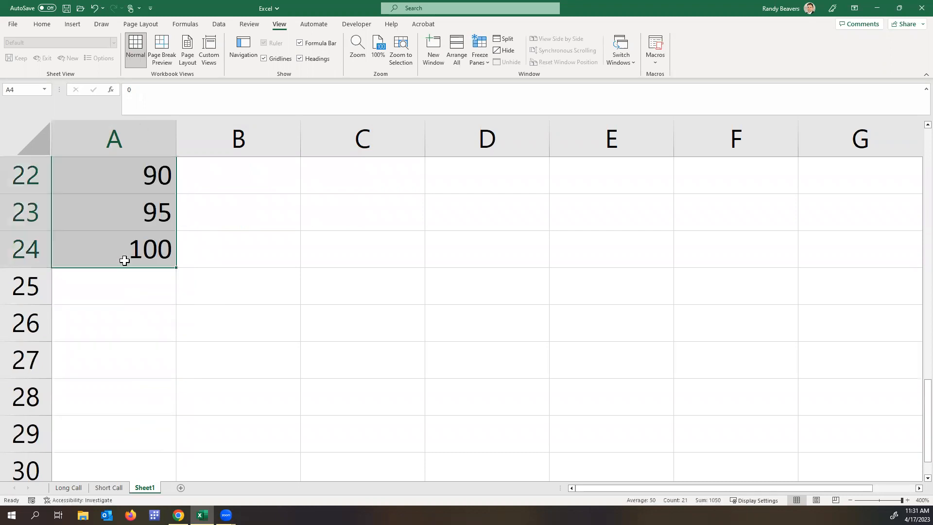
pyautogui.scroll(3)
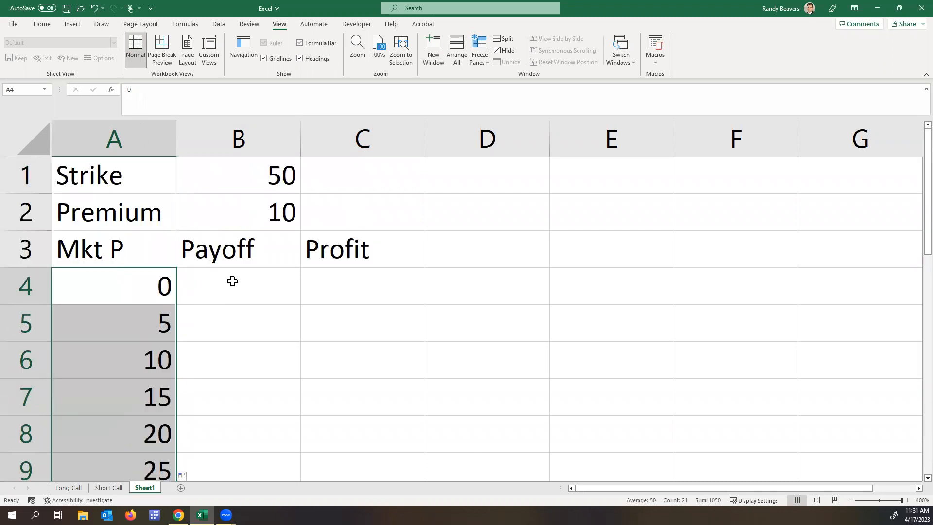
pyautogui.click(238, 286)
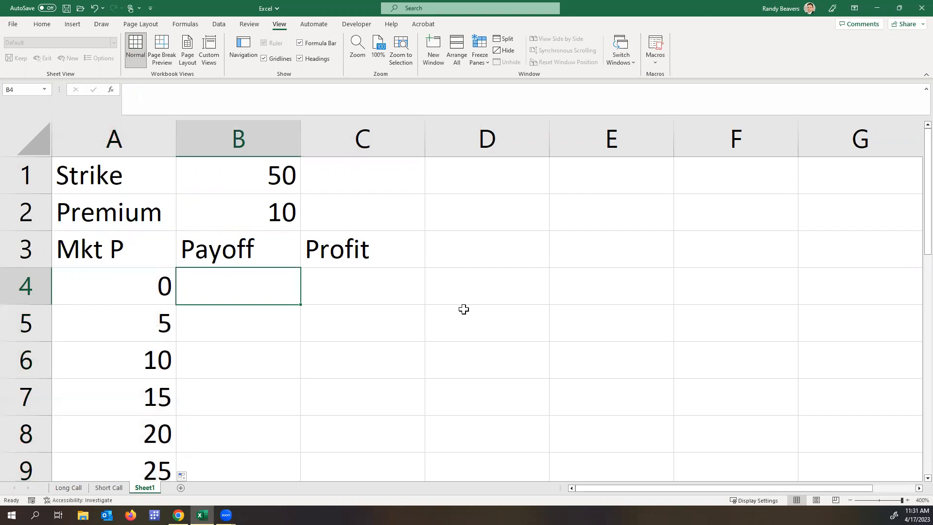
# - Enter the short call payoff =-MAX(0,A4-$B$1) in B4 and fill it down
pyautogui.write('=')
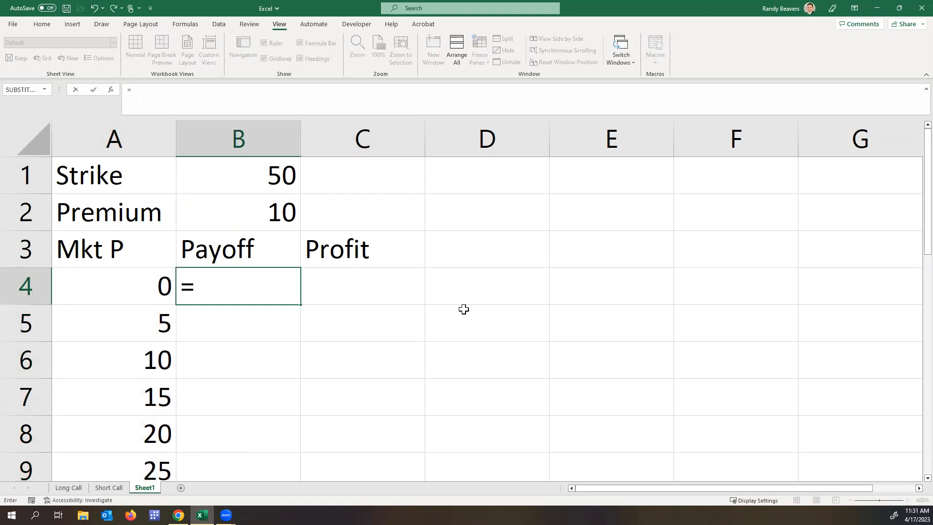
pyautogui.write('-max')
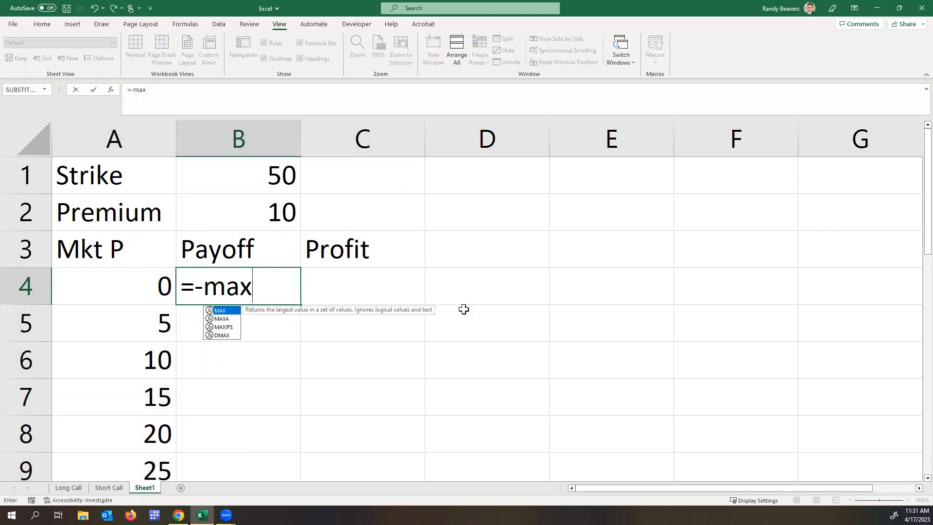
pyautogui.write('(')
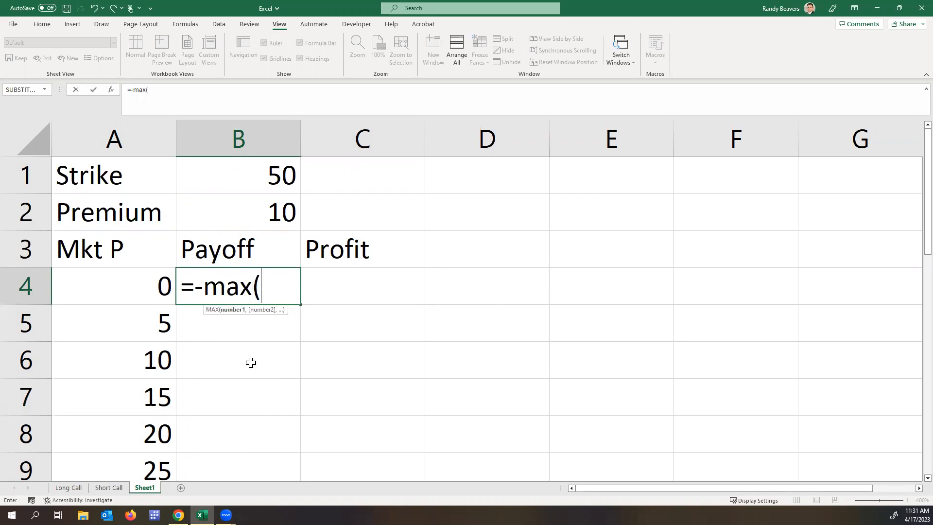
pyautogui.write('0')
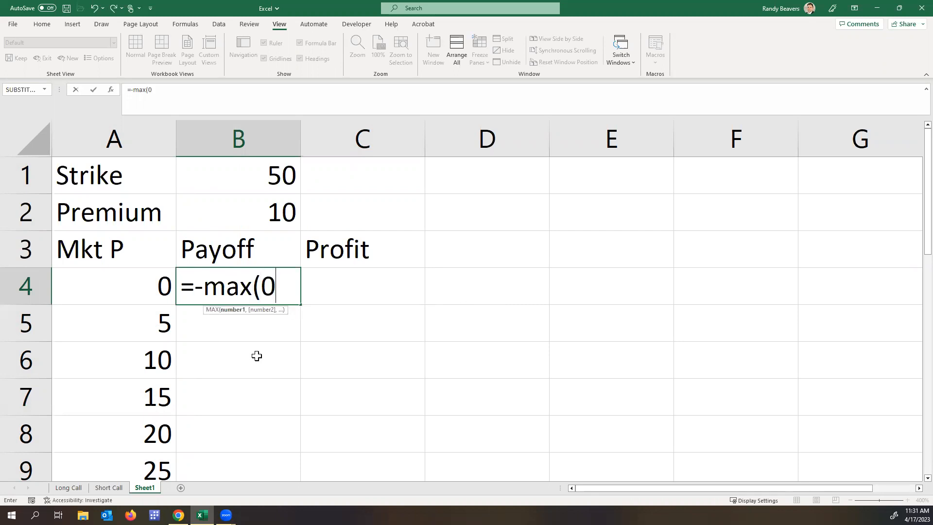
pyautogui.write(',')
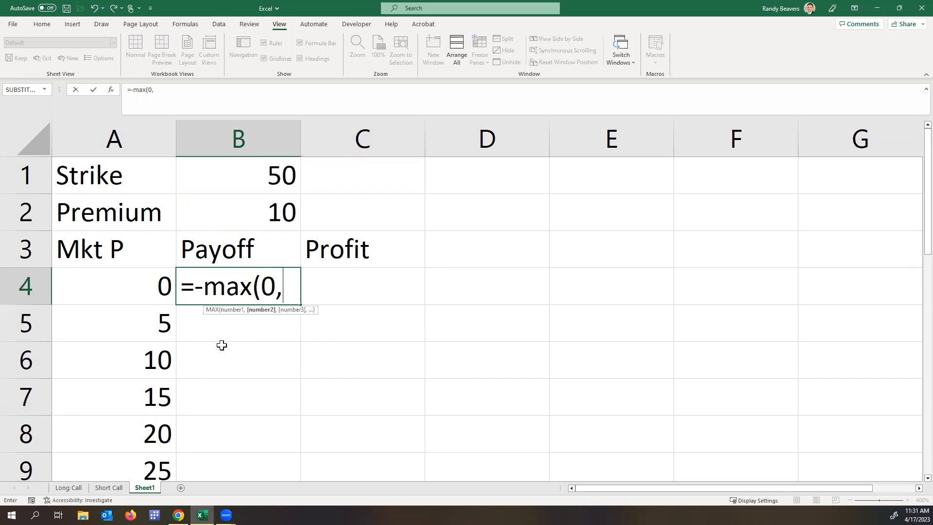
pyautogui.moveTo(339, 322)
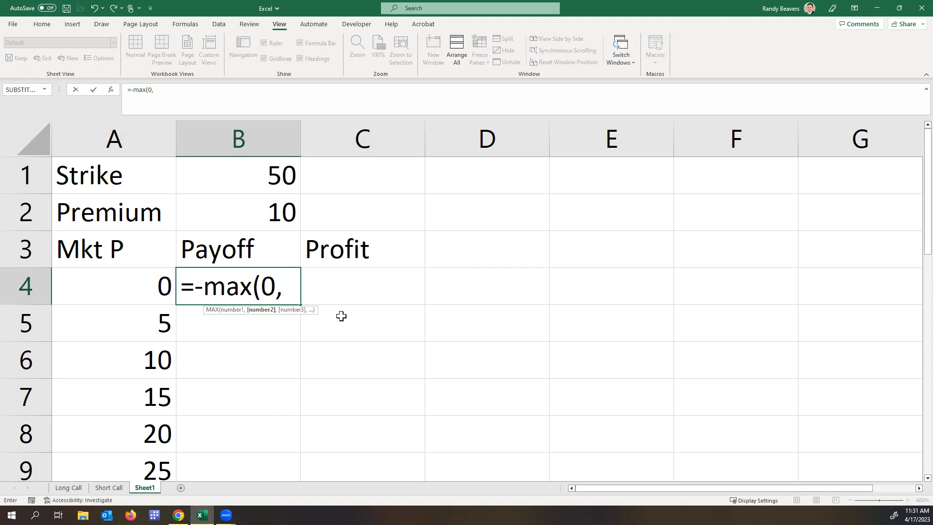
pyautogui.moveTo(209, 297)
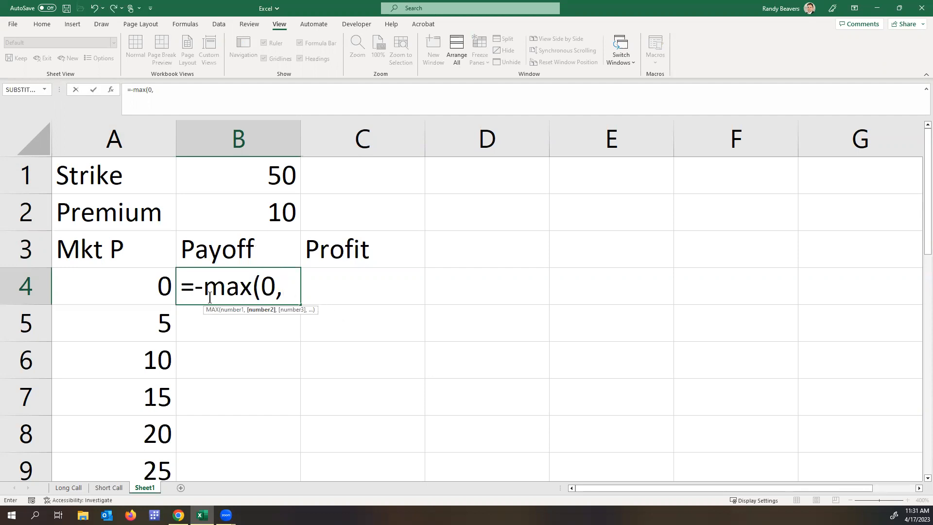
pyautogui.click(113, 286)
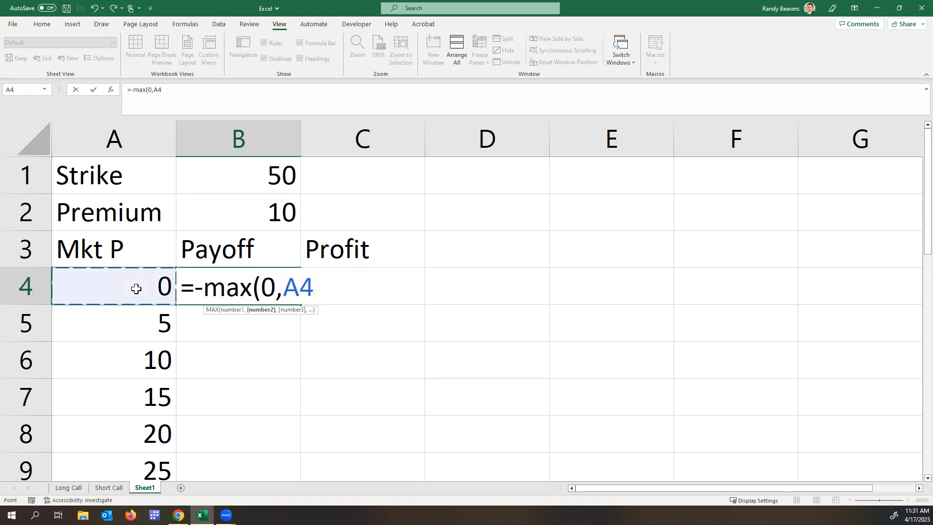
pyautogui.click(238, 174)
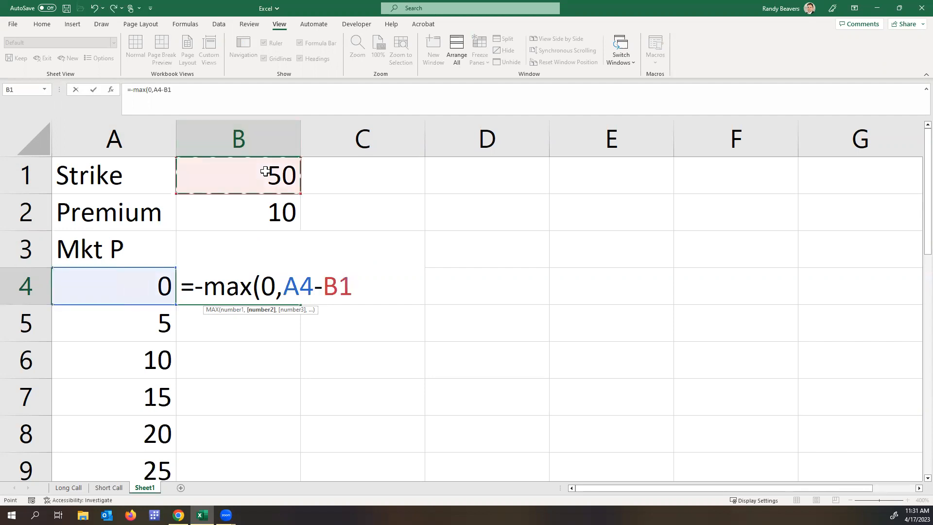
pyautogui.press('f4')
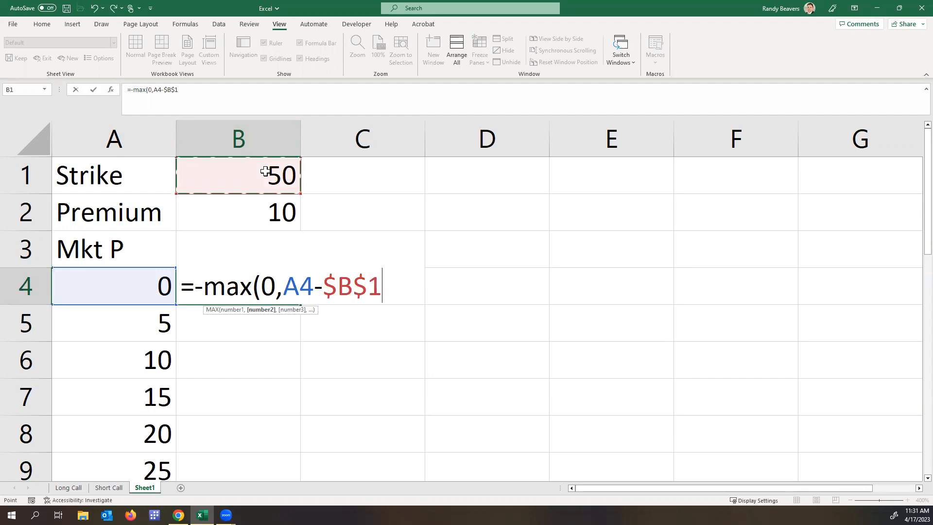
pyautogui.write(')')
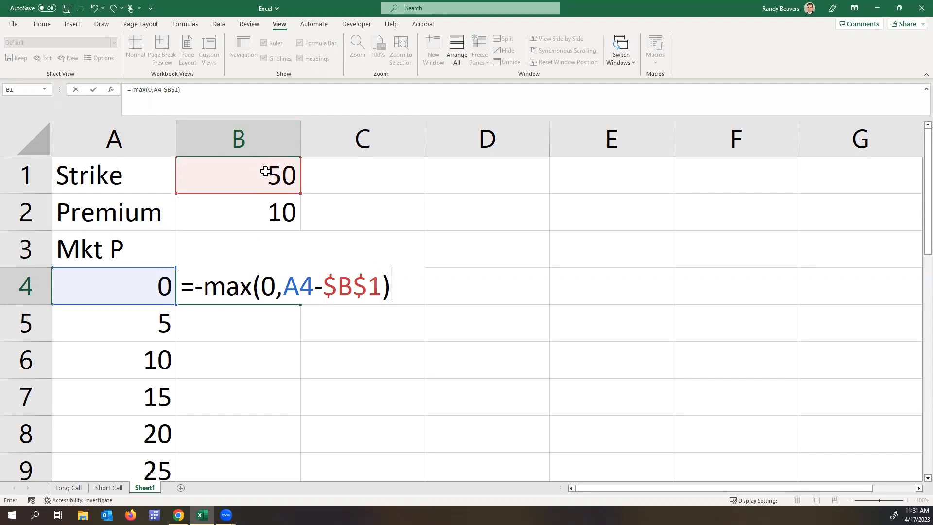
pyautogui.press('Return')
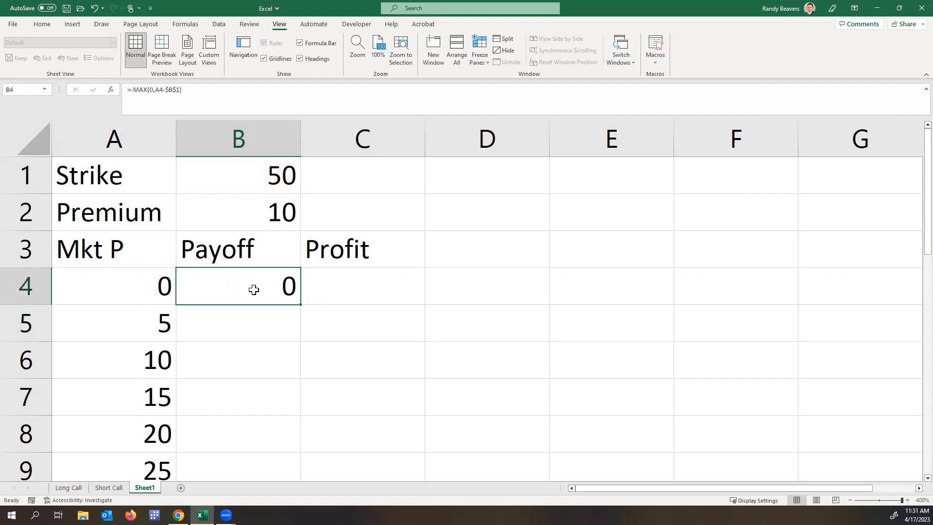
pyautogui.scroll(-3)
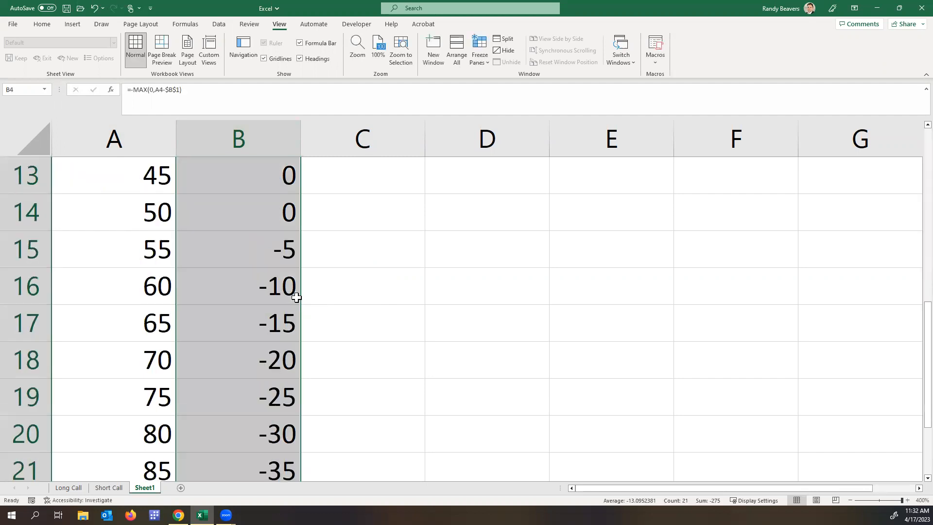
pyautogui.scroll(3)
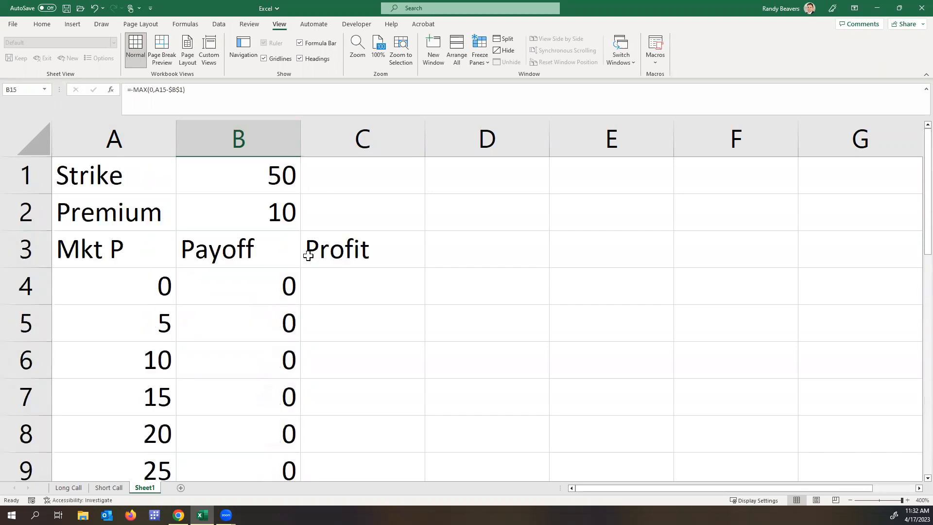
pyautogui.click(363, 285)
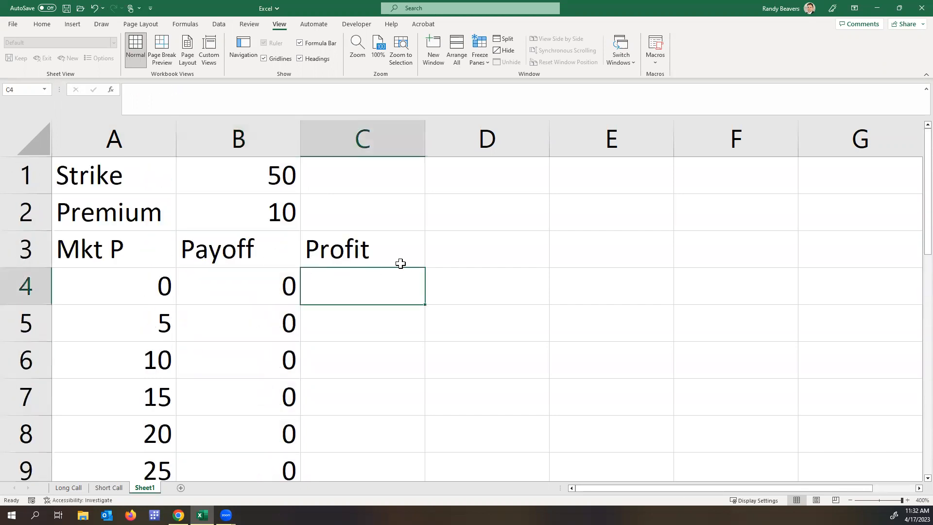
# - Enter the profit formula =$B$2+B4 in C4 and check the filled values
pyautogui.write('=')
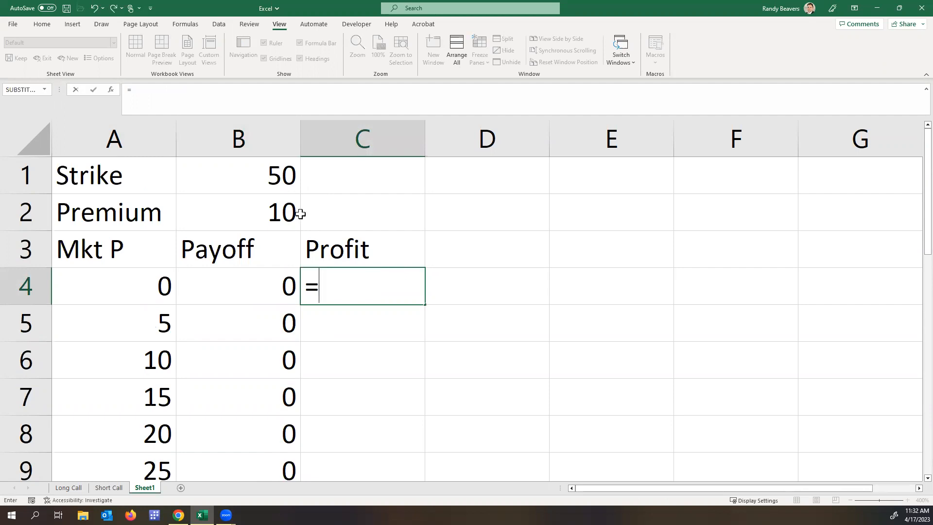
pyautogui.click(237, 212)
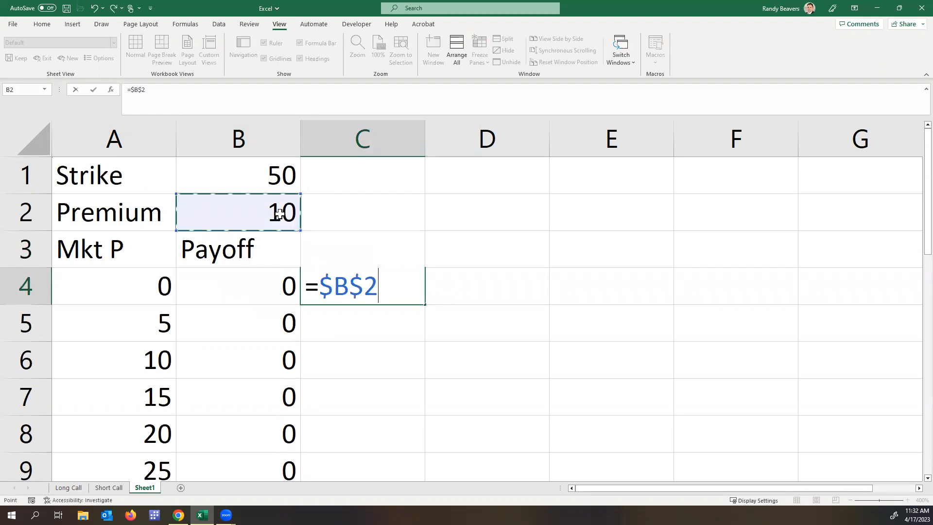
pyautogui.click(238, 286)
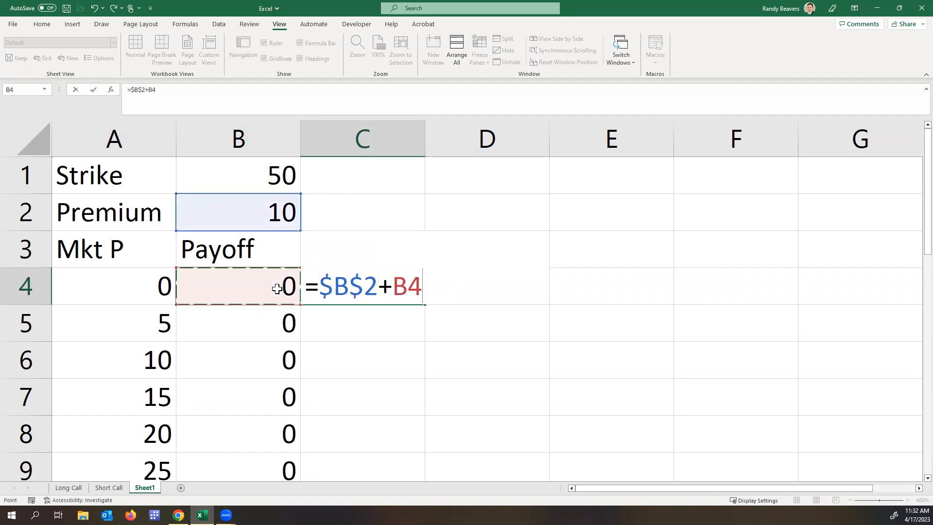
pyautogui.press('Return')
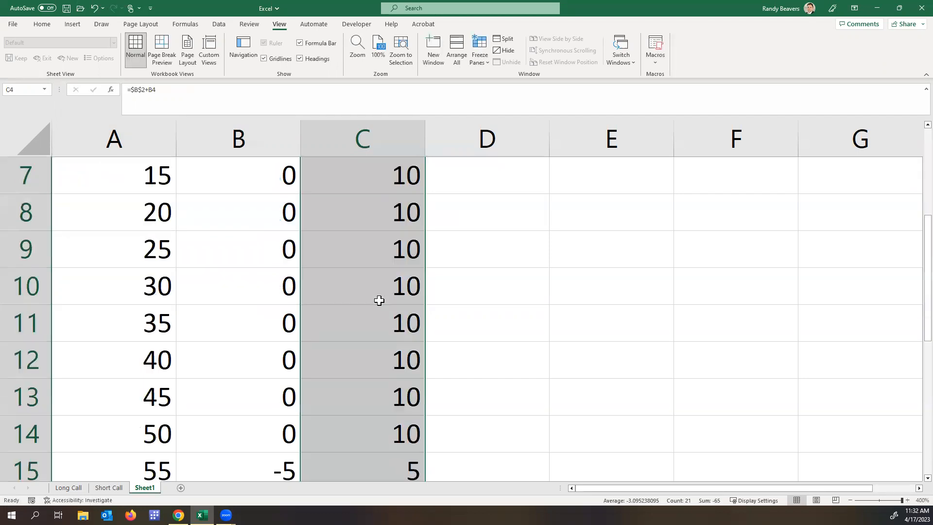
pyautogui.click(362, 359)
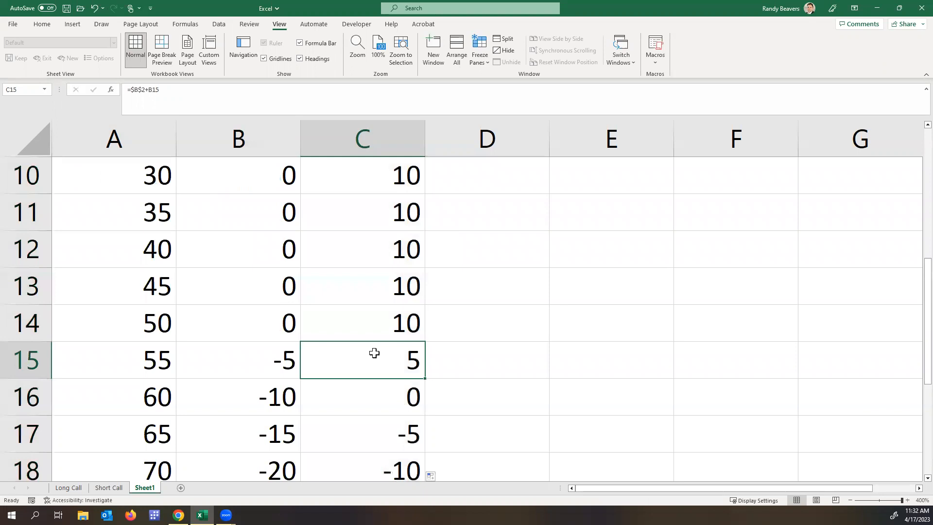
pyautogui.scroll(-3)
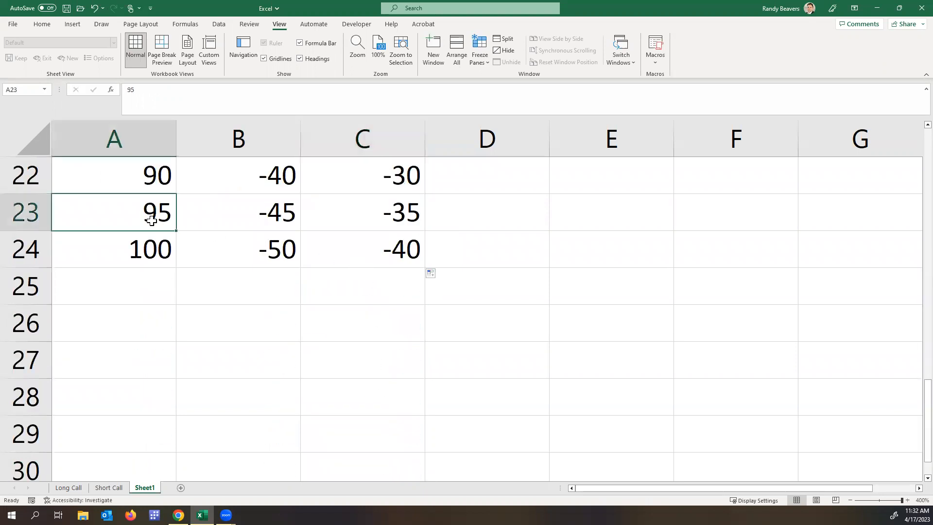
# - Extend the price series from 95, 100 down to 115 and select the table
pyautogui.moveTo(157, 212); pyautogui.dragTo(156, 249)
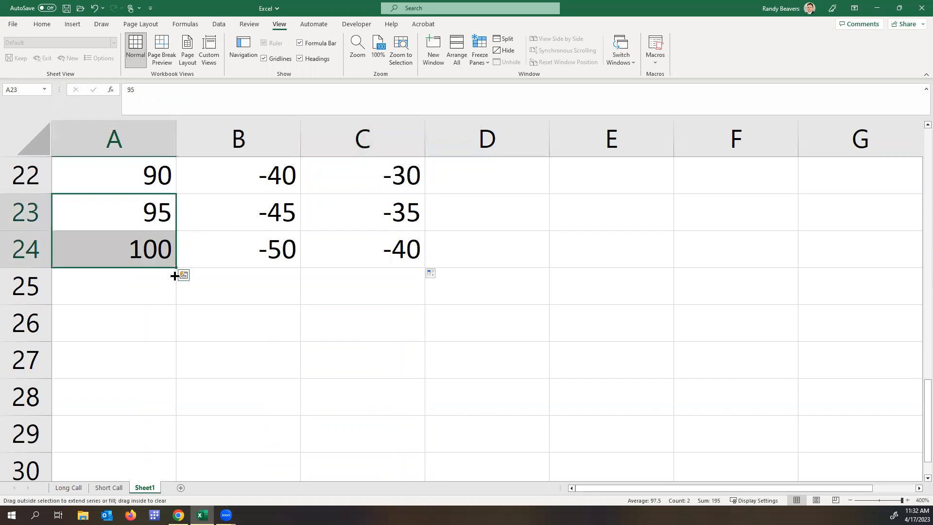
pyautogui.click(113, 212)
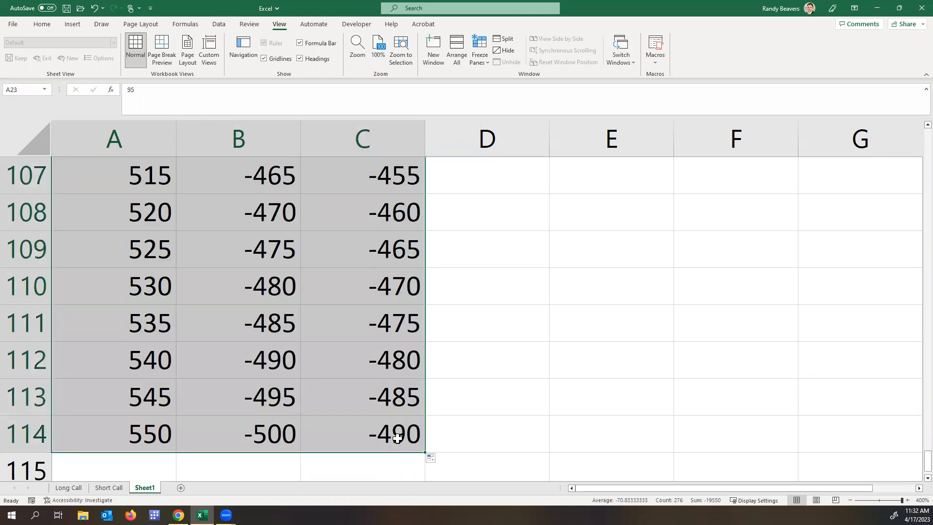
pyautogui.scroll(3)
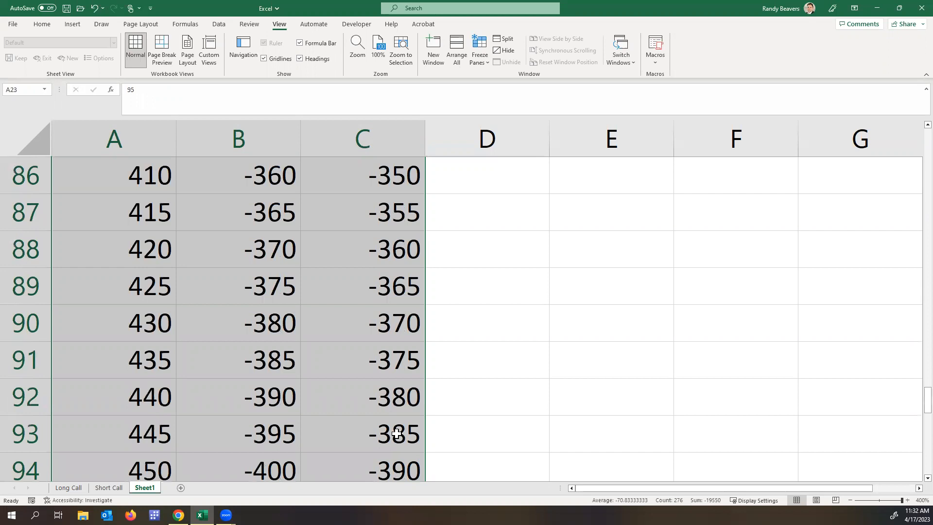
pyautogui.moveTo(100, 94)
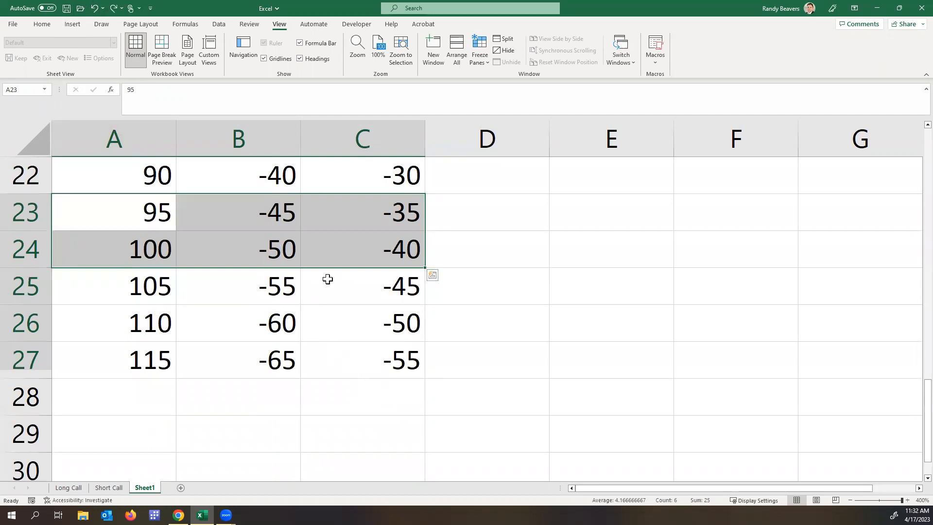
pyautogui.click(362, 286)
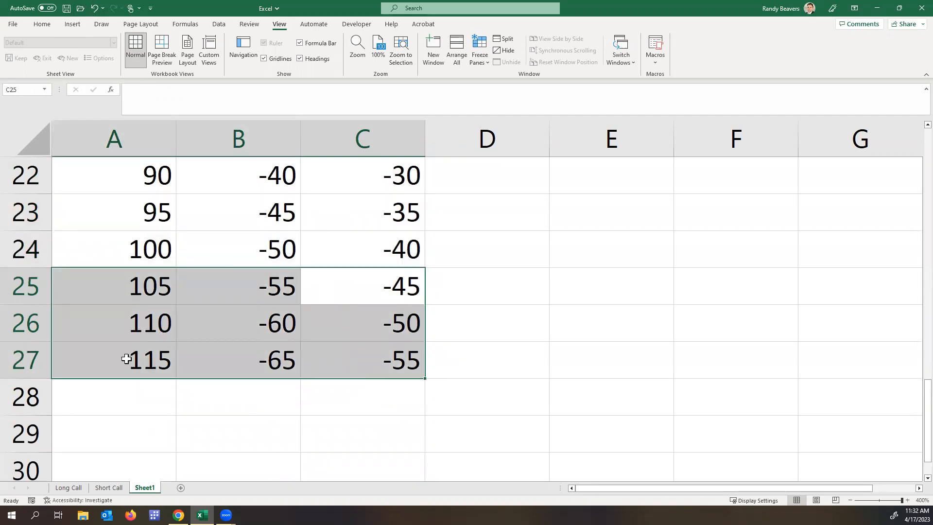
pyautogui.click(113, 285)
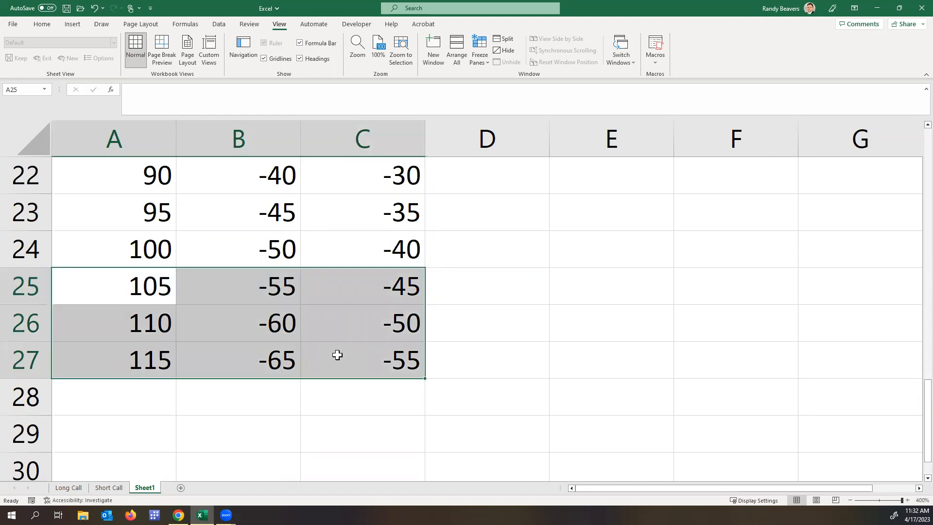
pyautogui.click(238, 286)
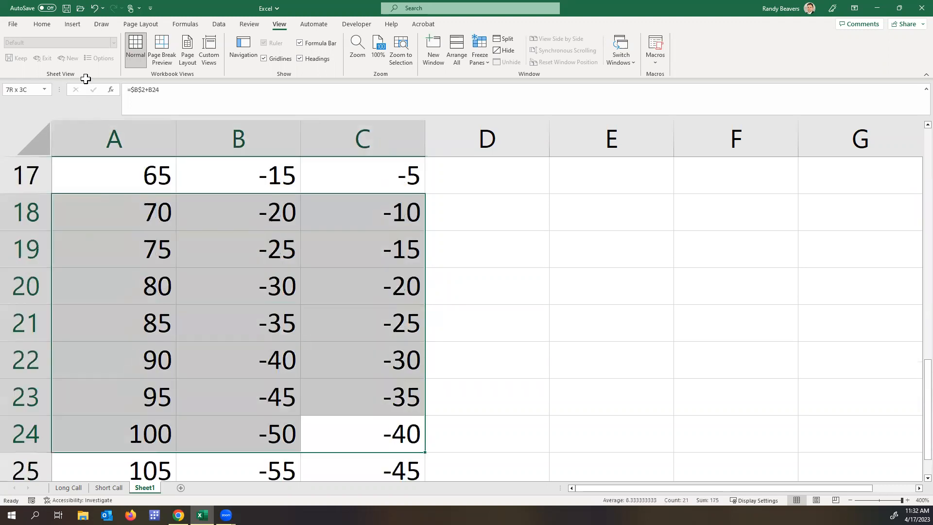
# - Insert the recommended line chart of Payoff and Profit from Recommended Charts
pyautogui.scroll(3)
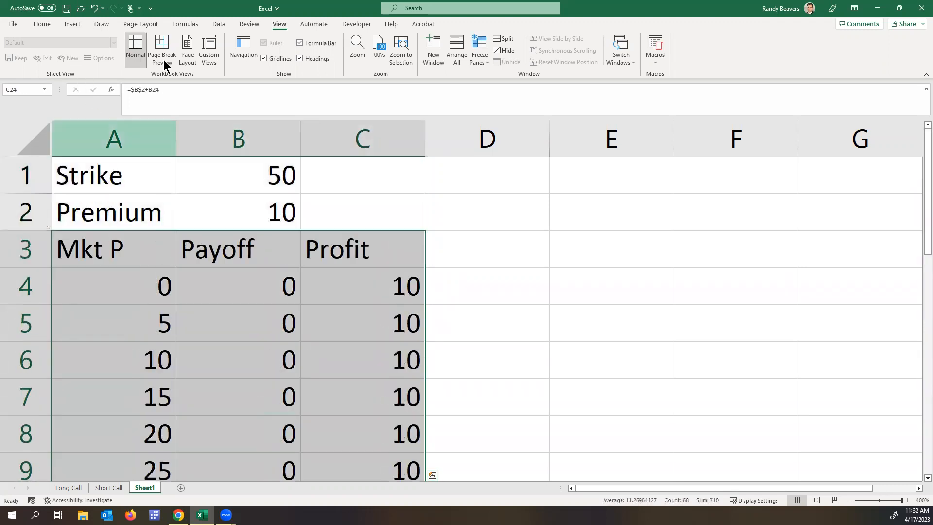
pyautogui.click(72, 23)
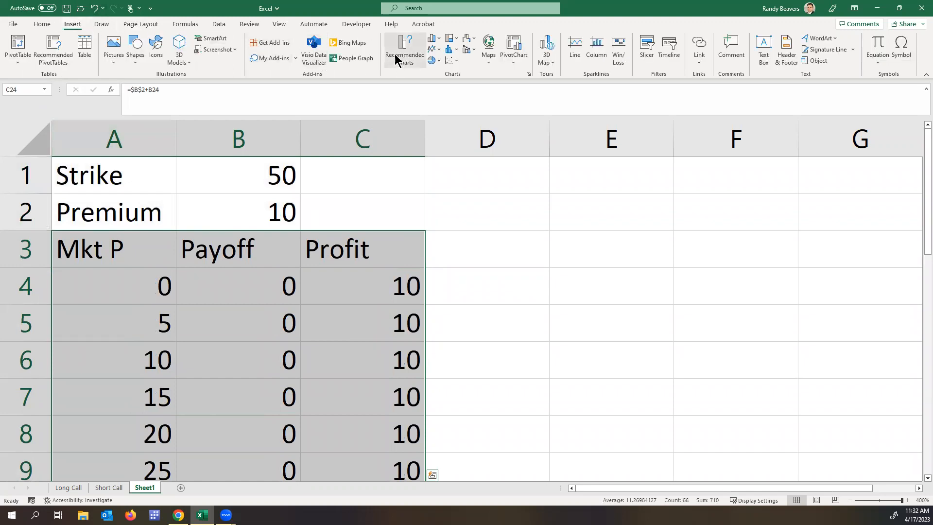
pyautogui.click(403, 51)
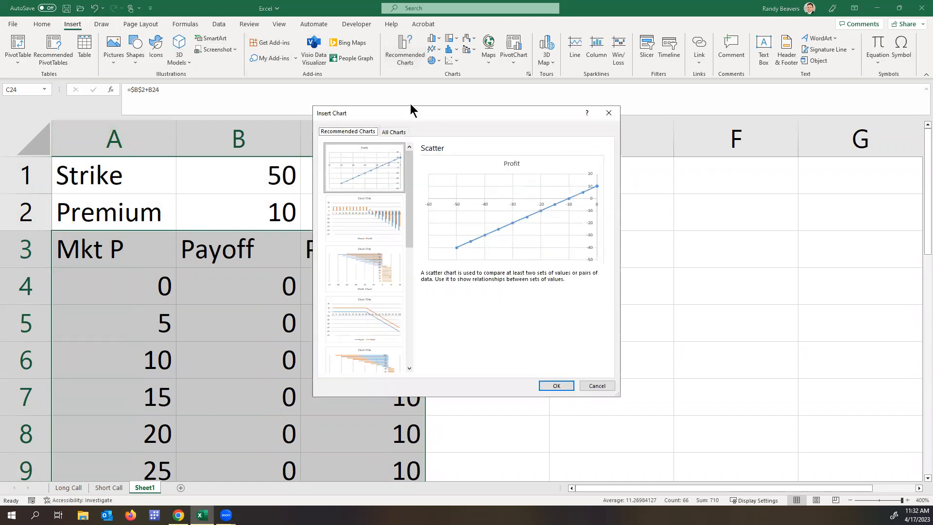
pyautogui.click(363, 318)
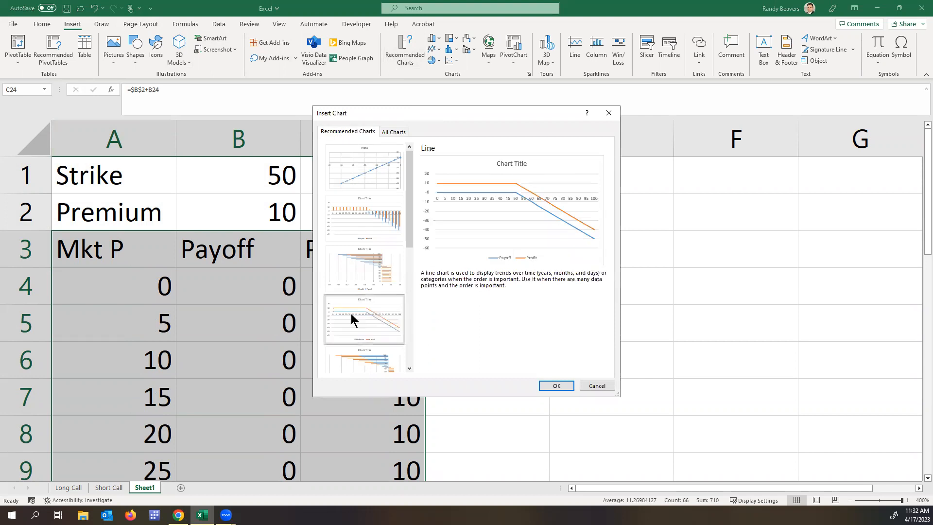
pyautogui.moveTo(554, 357)
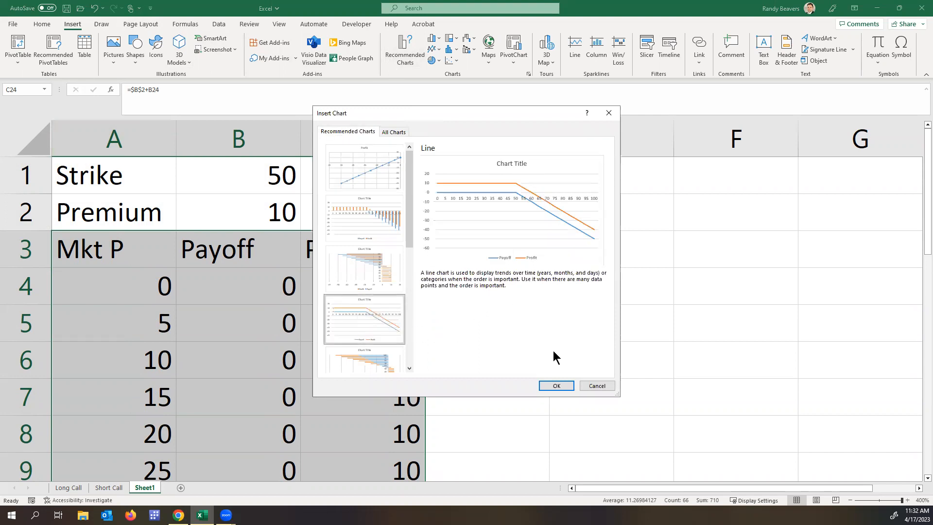
pyautogui.click(555, 384)
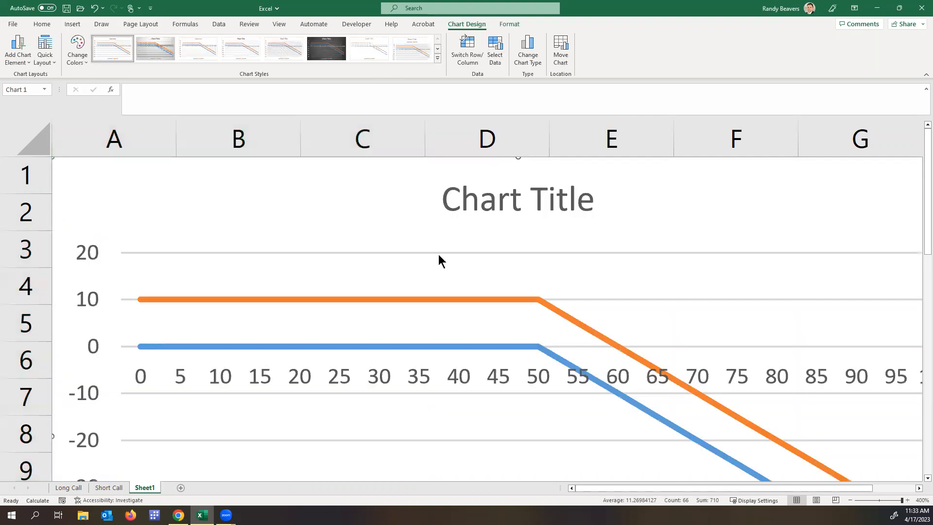
# - Open the View zoom options to fit the chart beside the table
pyautogui.click(279, 24)
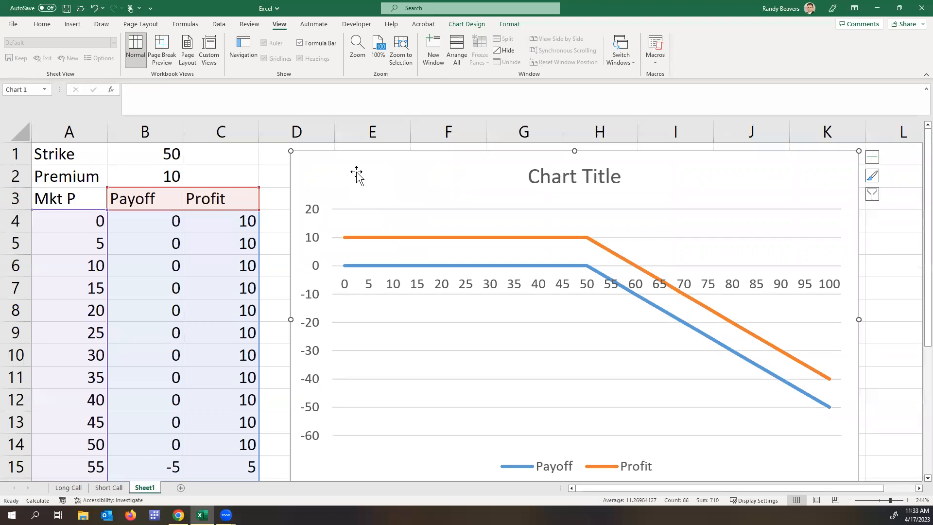
pyautogui.moveTo(364, 243)
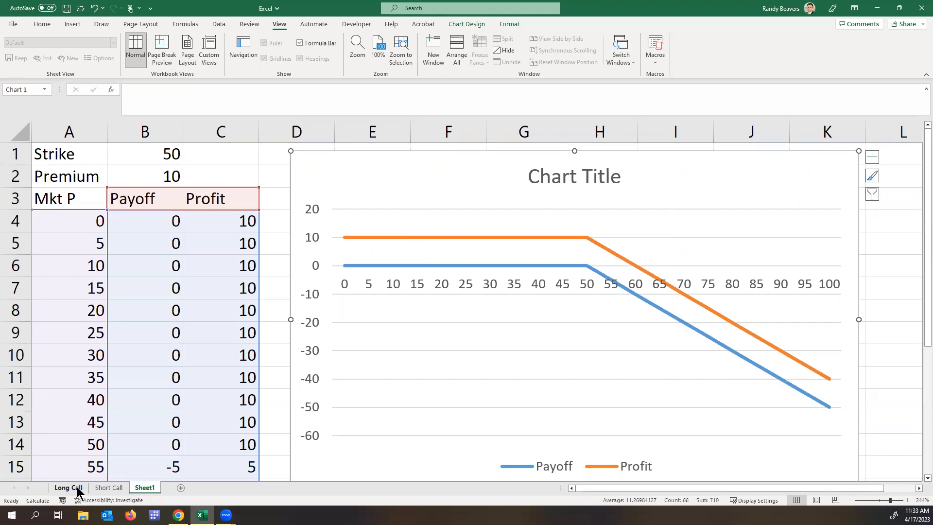
pyautogui.click(68, 486)
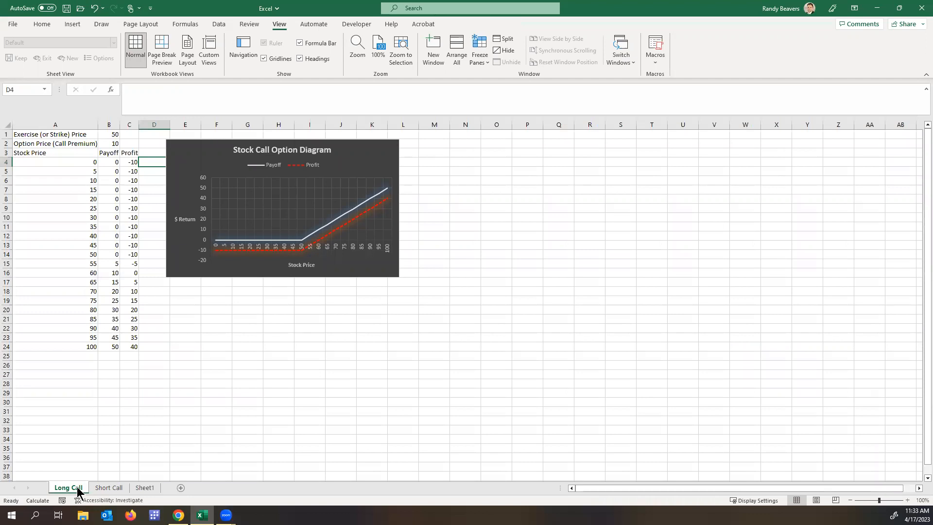
pyautogui.click(109, 487)
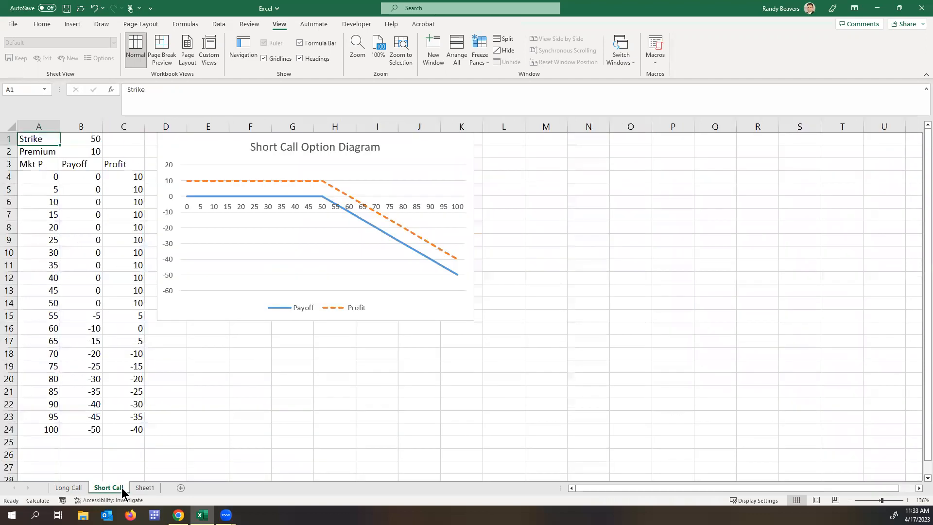
pyautogui.click(144, 487)
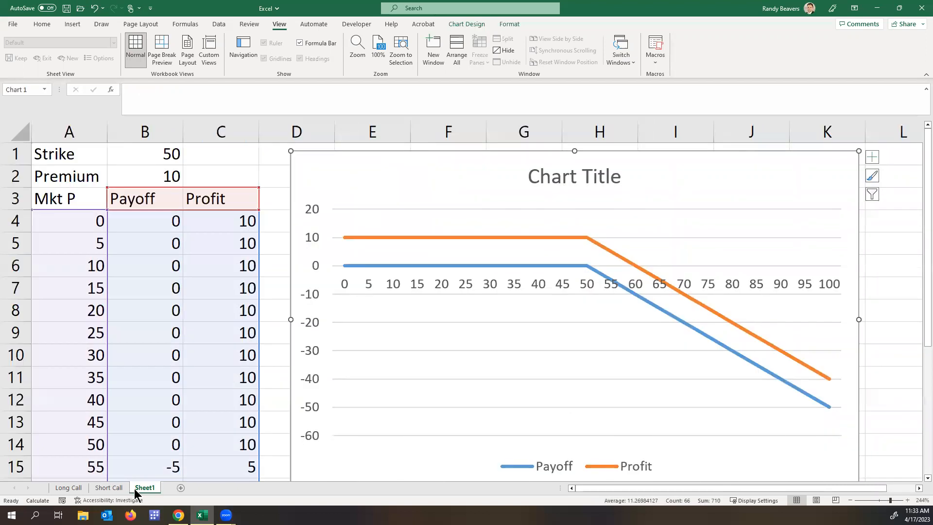
pyautogui.moveTo(237, 171)
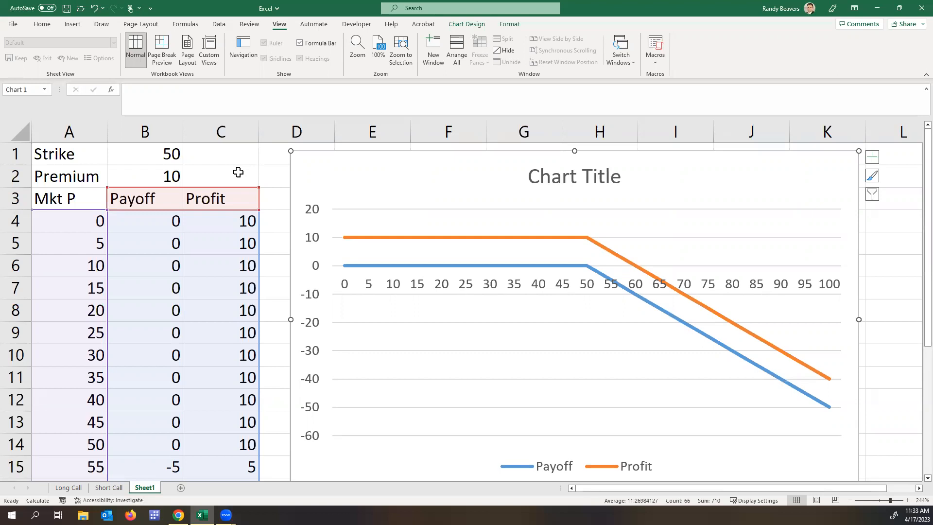
pyautogui.click(220, 176)
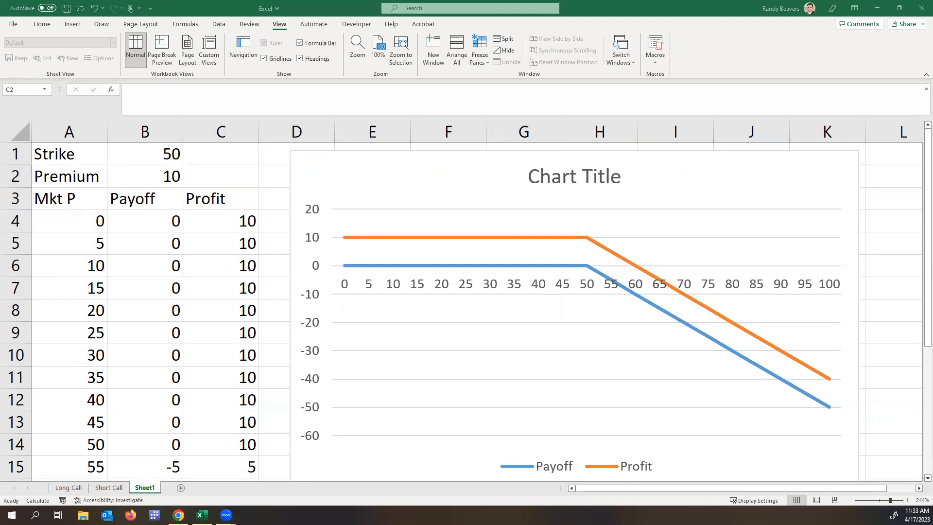
pyautogui.click(220, 175)
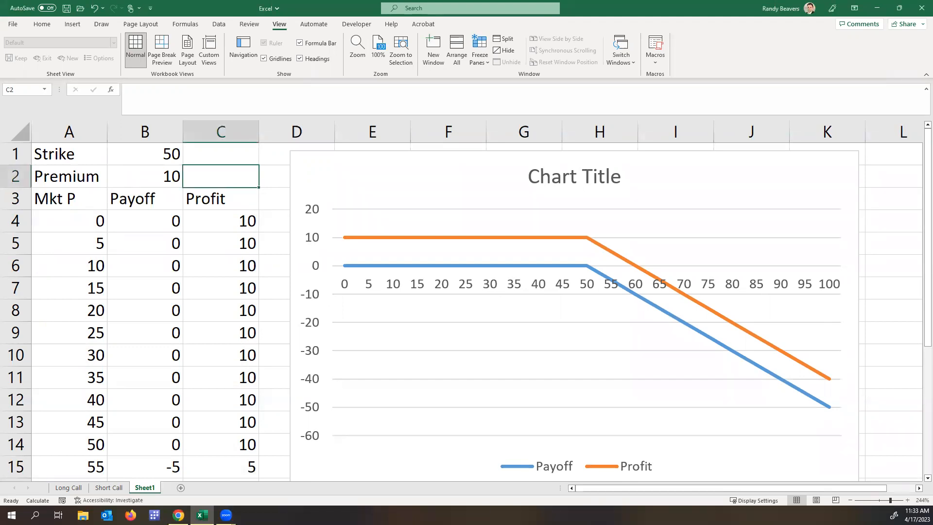